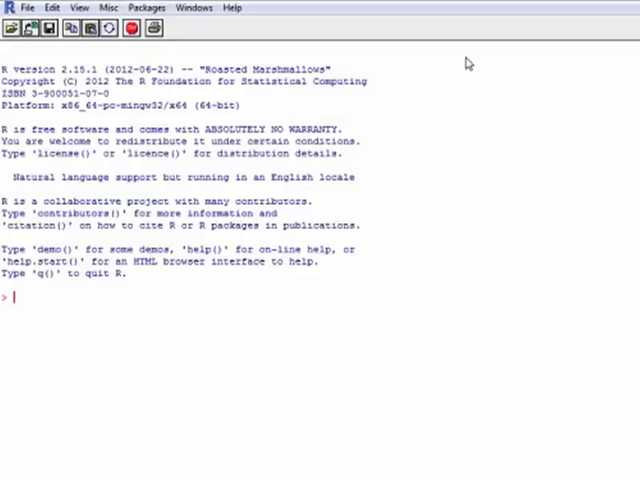
Assign the string "Gaurav" to a new object me using me <- "Gaurav".
{"action": "type", "text": "mc"}
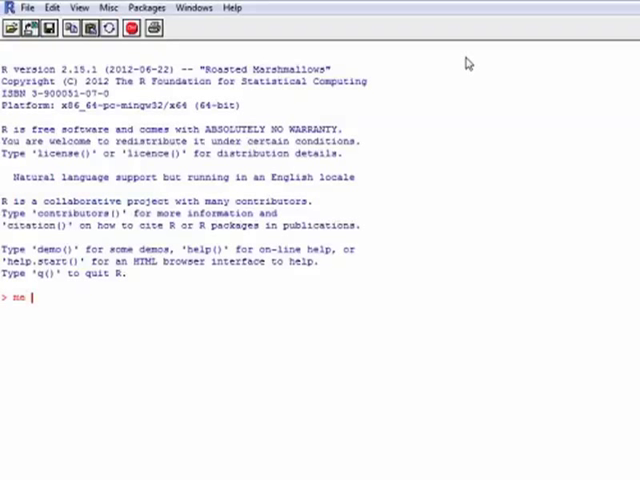
{"action": "type", "text": "<- \""}
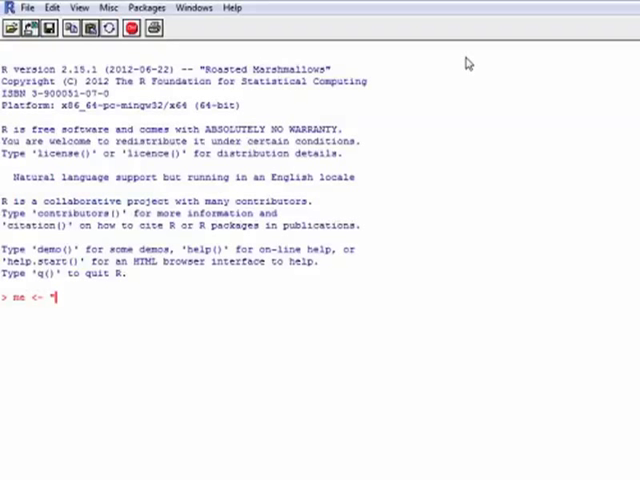
{"action": "type", "text": "Gaurav\""}
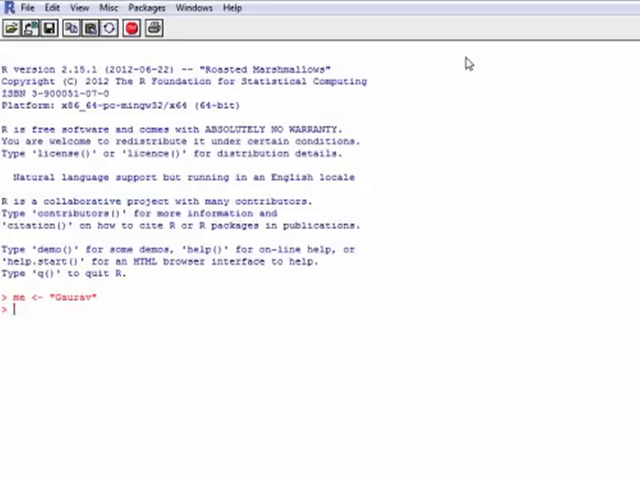
{"action": "type", "text": "m"}
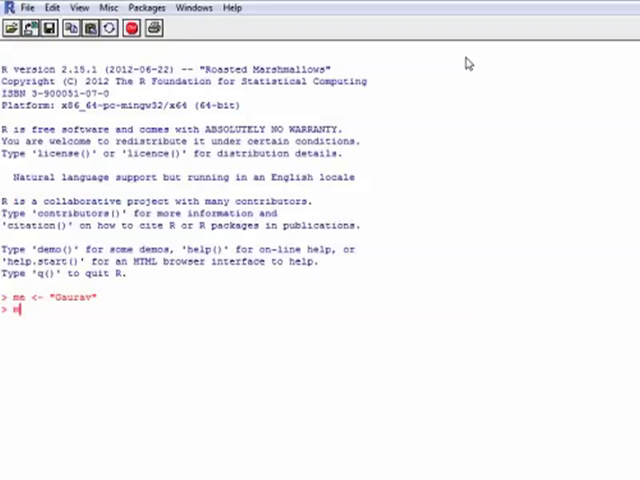
Print the object me, which displays "Gaurav".
{"action": "key", "text": "Return"}
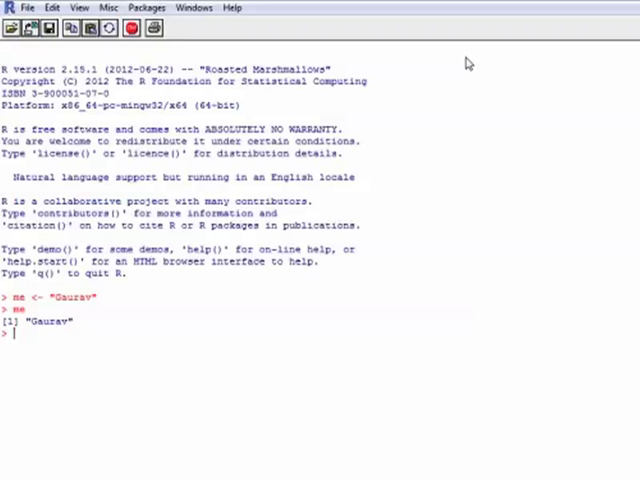
{"action": "type", "text": "setwd"}
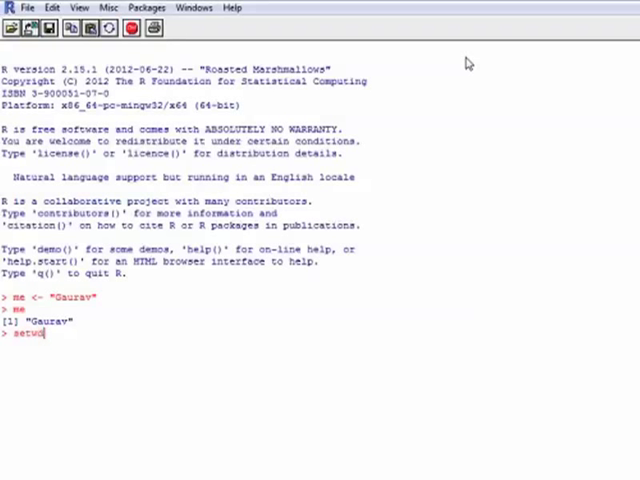
Run setwd("E:/R") to make E:/R the working directory.
{"action": "type", "text": "("}
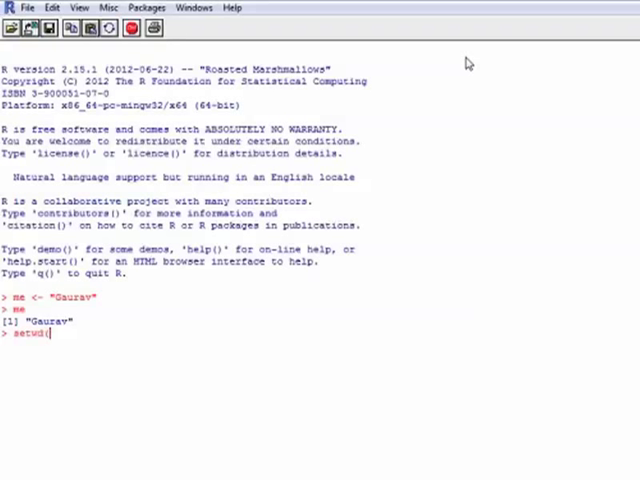
{"action": "type", "text": "\""}
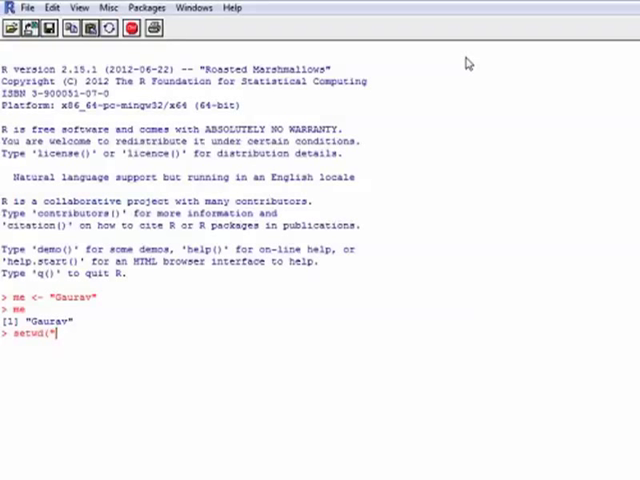
{"action": "type", "text": "E:/R"}
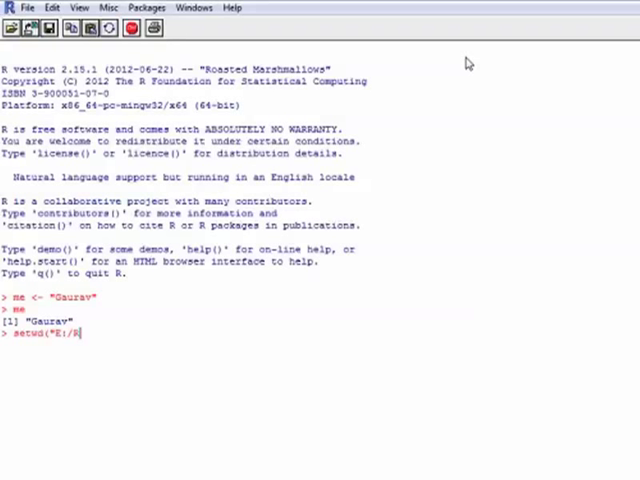
{"action": "type", "text": "\""}
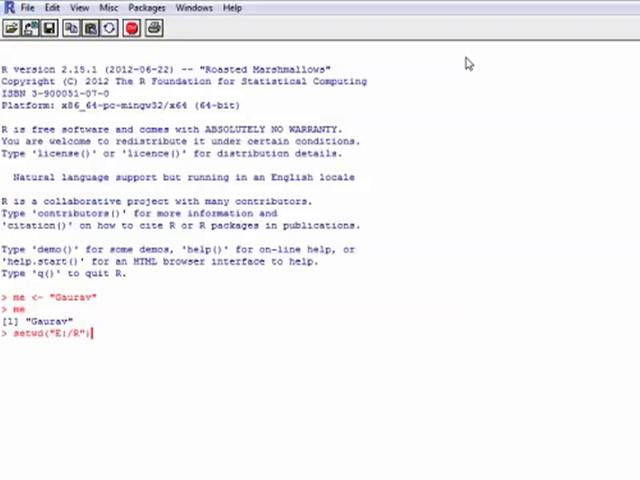
{"action": "key", "text": "Return"}
{"action": "type", "text": "ge"}
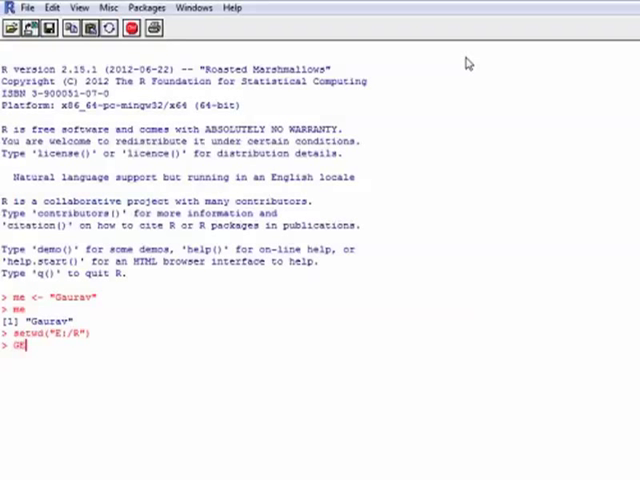
Retry the failed uppercase GETWD() as lowercase getwd(), which returns "E:/R".
{"action": "key", "text": "Return"}
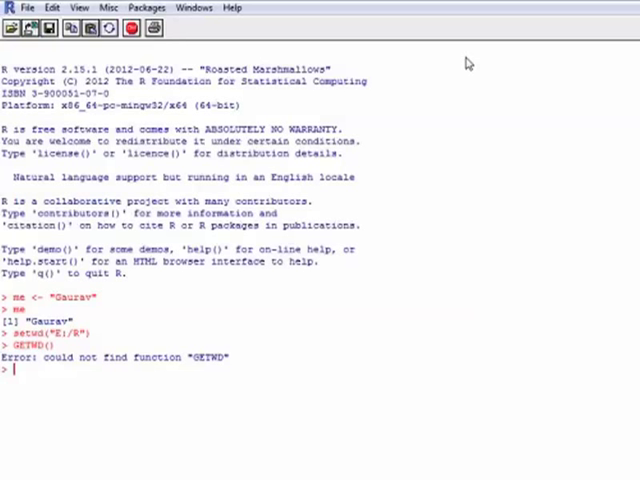
{"action": "type", "text": "getwd"}
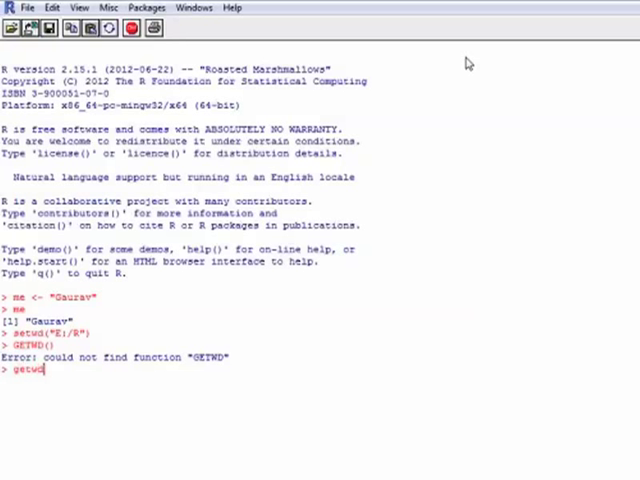
{"action": "key", "text": "Return"}
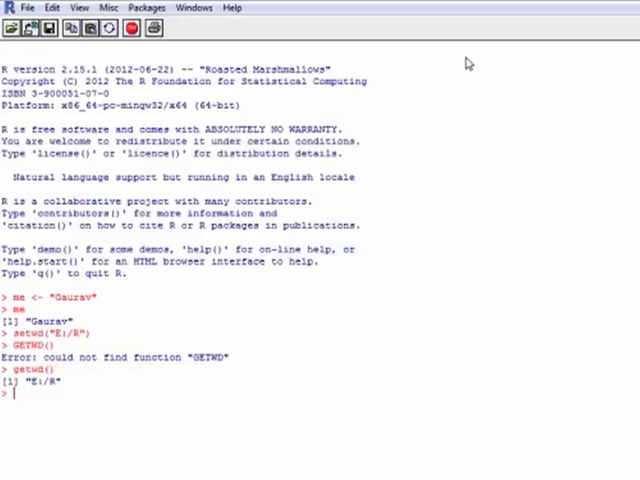